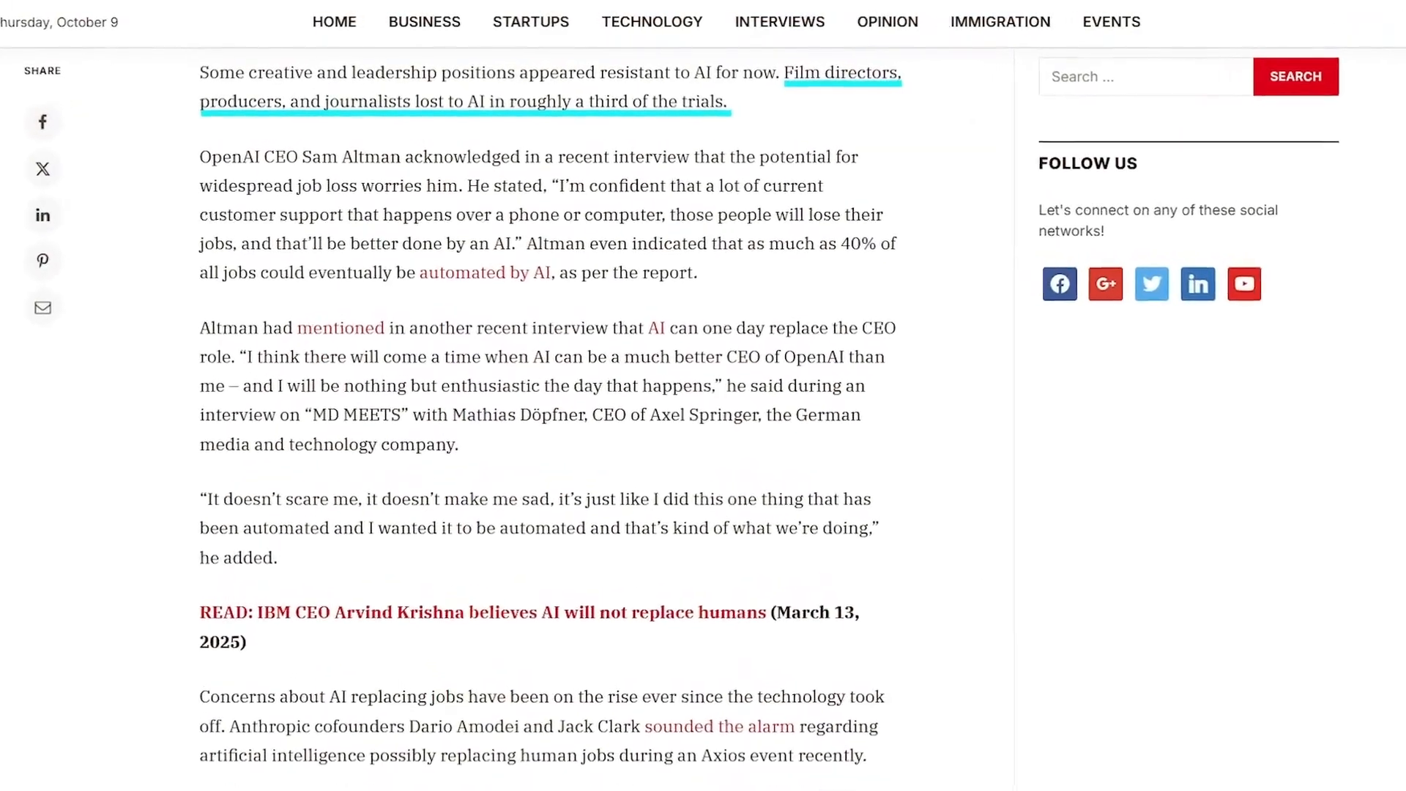
# Step: Compare King Bench with the Google AI Studio Minecraft prompt, then return to Gemini 3.0 Pro's results
pyautogui.scroll(-3)
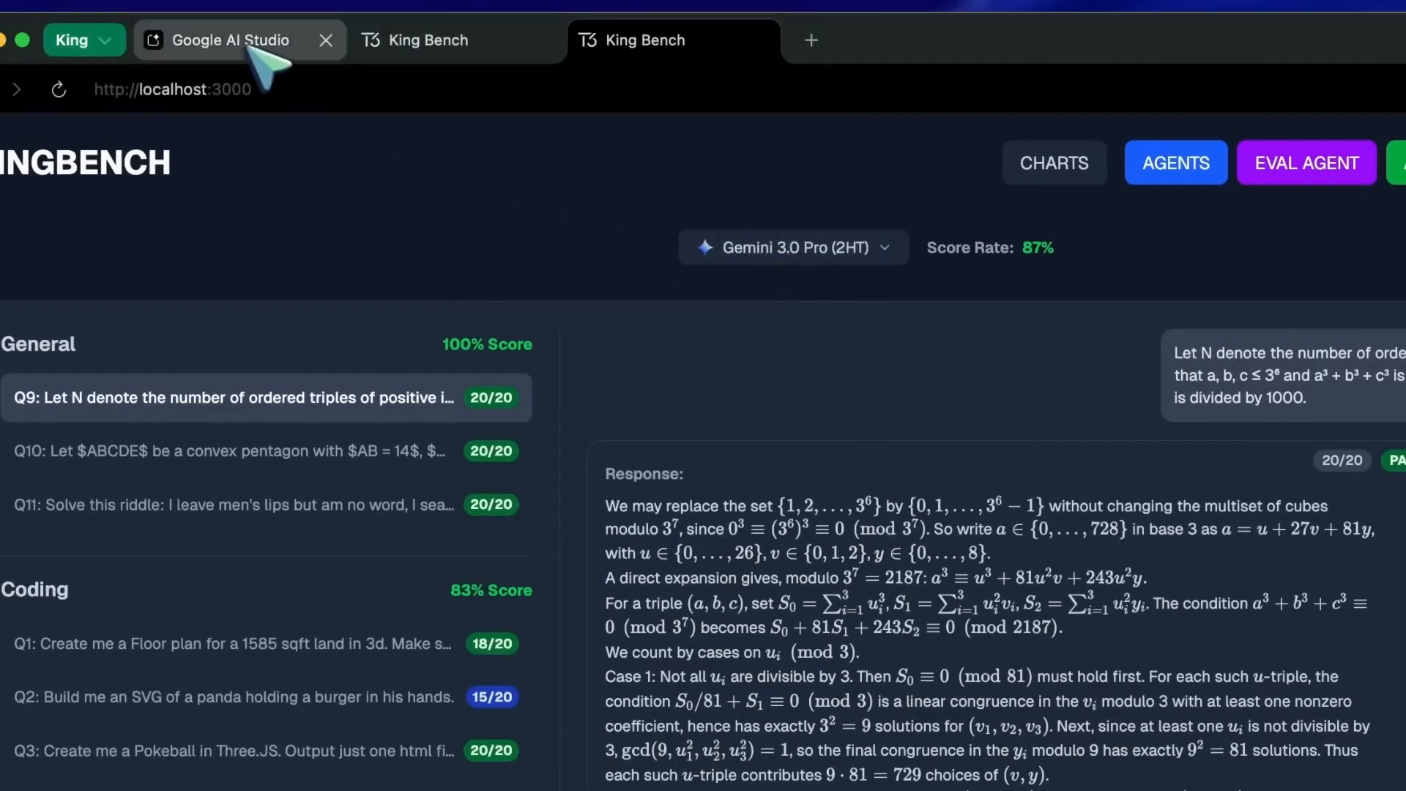
pyautogui.click(224, 39)
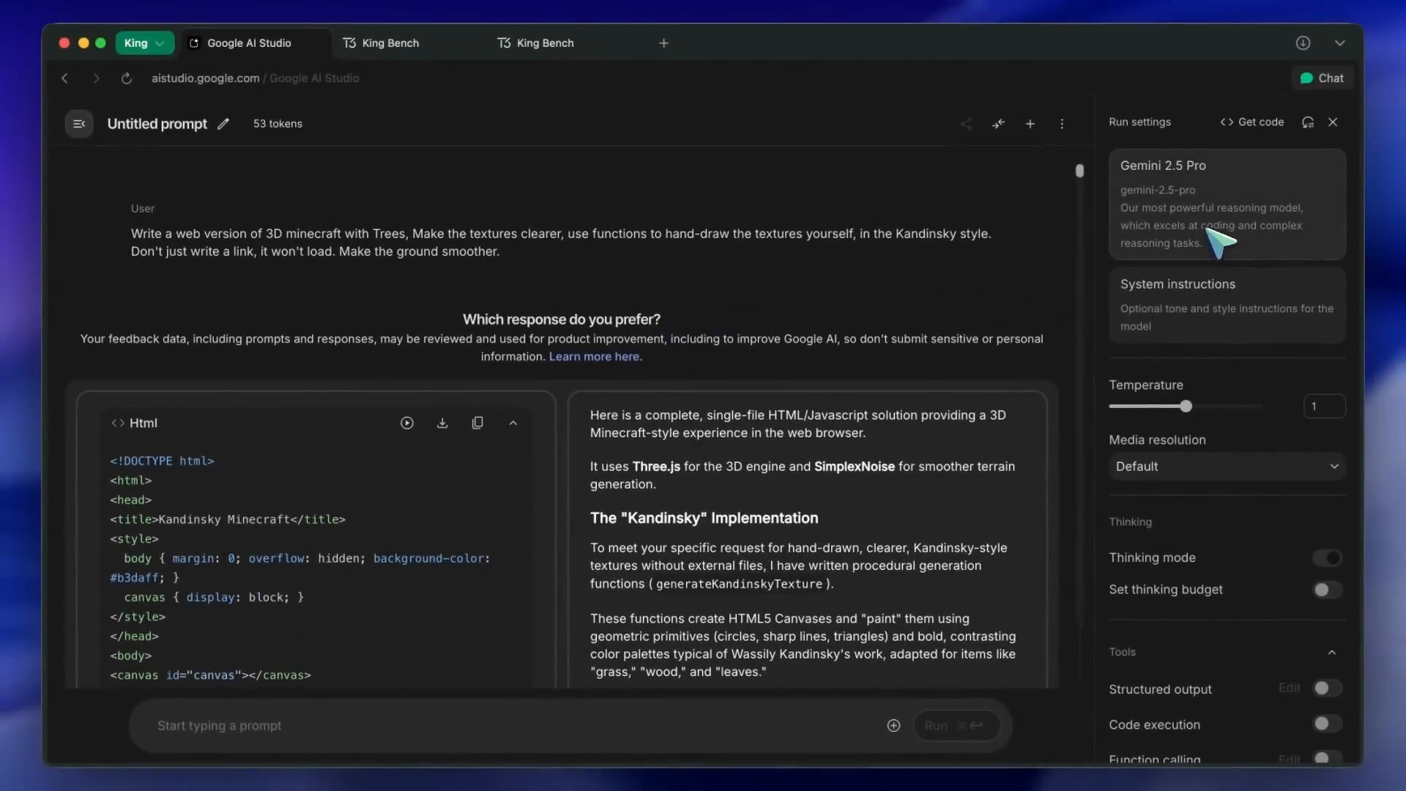
pyautogui.click(545, 43)
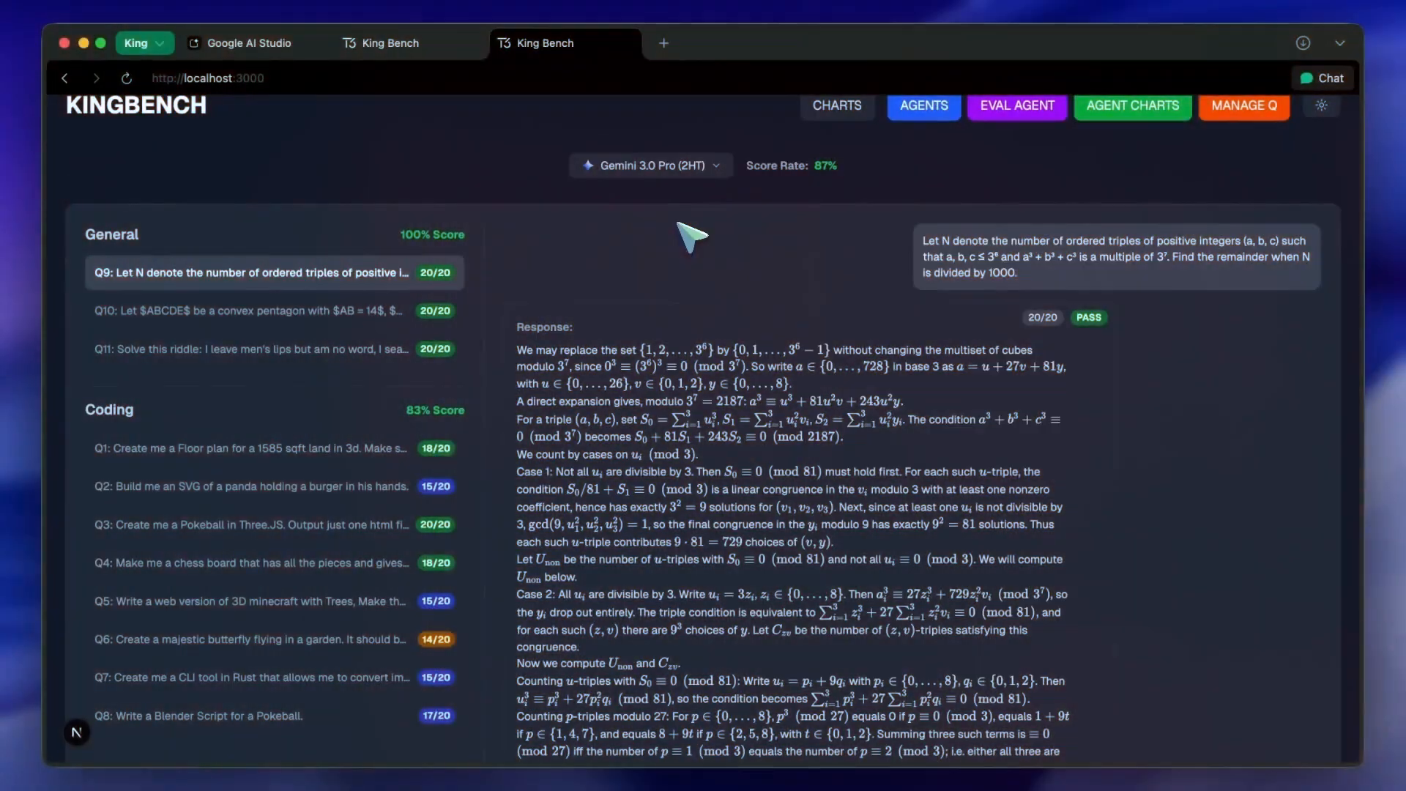
pyautogui.moveTo(575, 319)
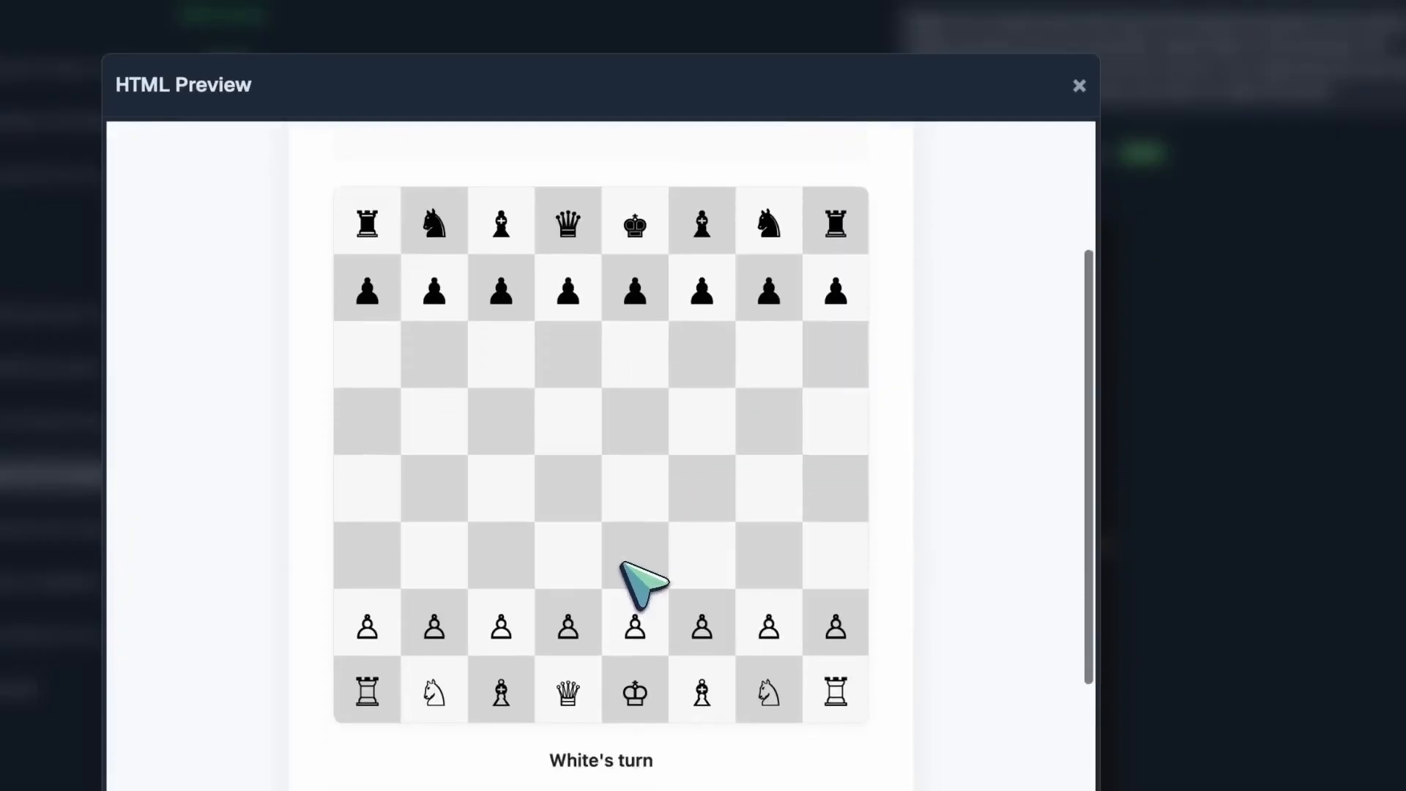
# Step: Review the chess board HTML preview, close it and show Q11's passing smoke-riddle answer
pyautogui.scroll(-3)
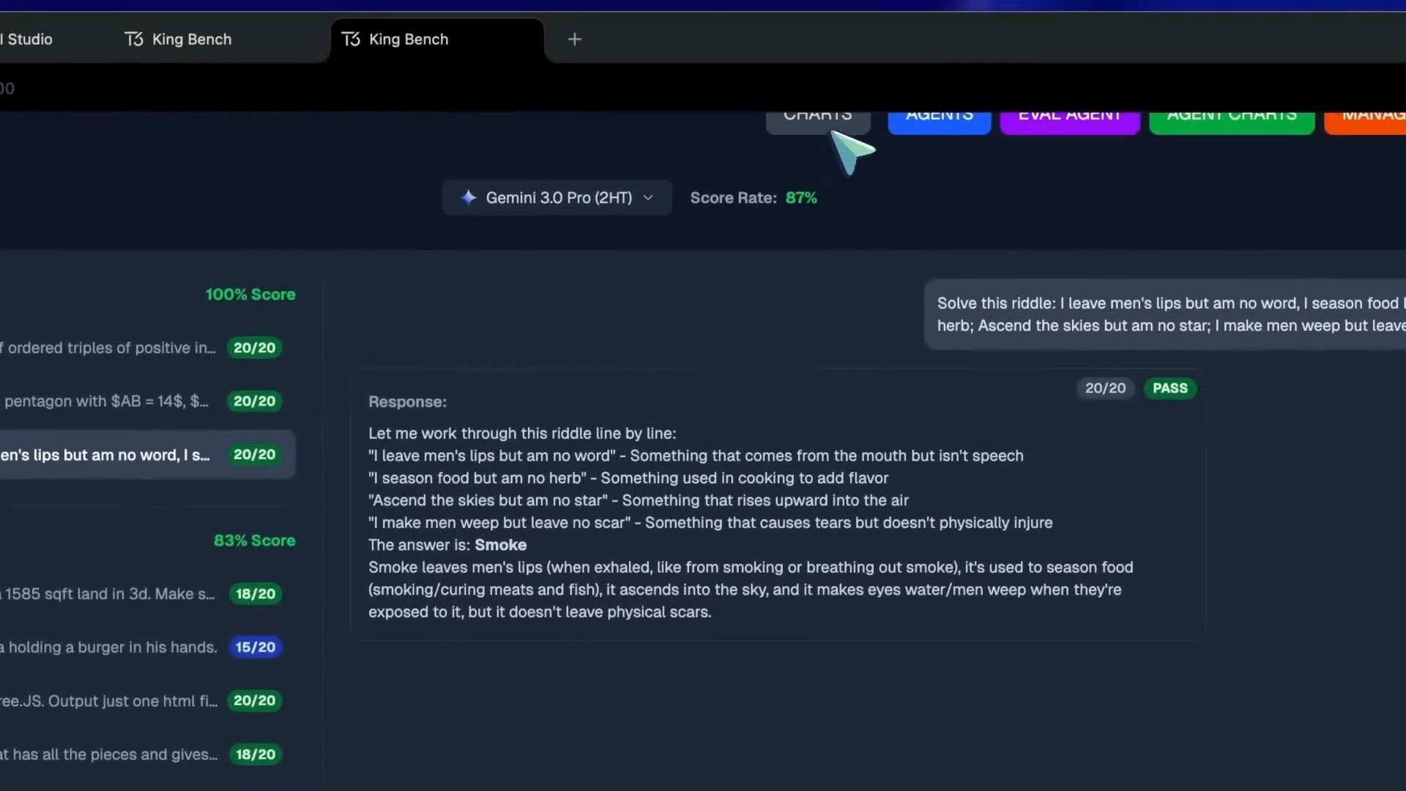
pyautogui.click(816, 115)
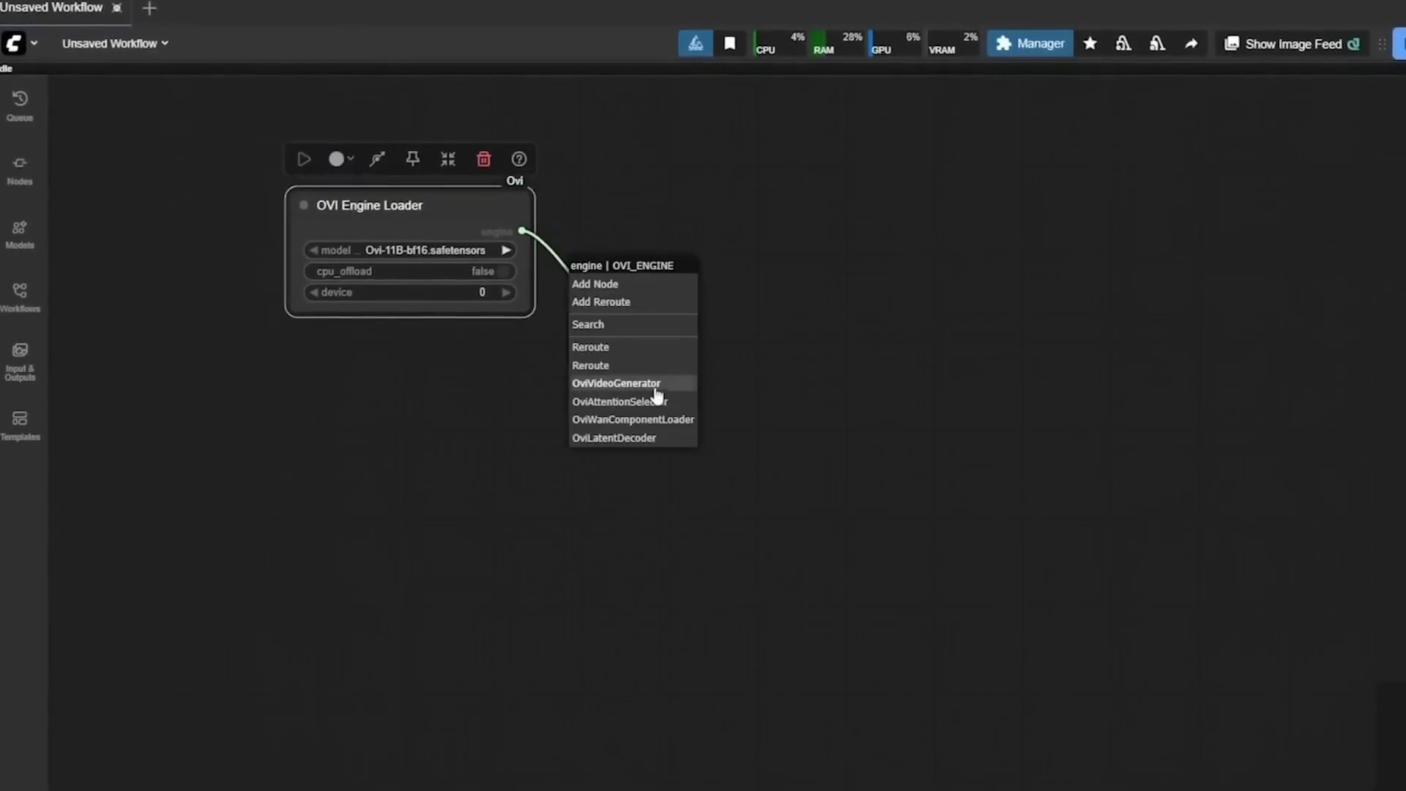
# Step: Connect an OviVideoGenerator node to the OVI Engine Loader's engine output
pyautogui.click(631, 419)
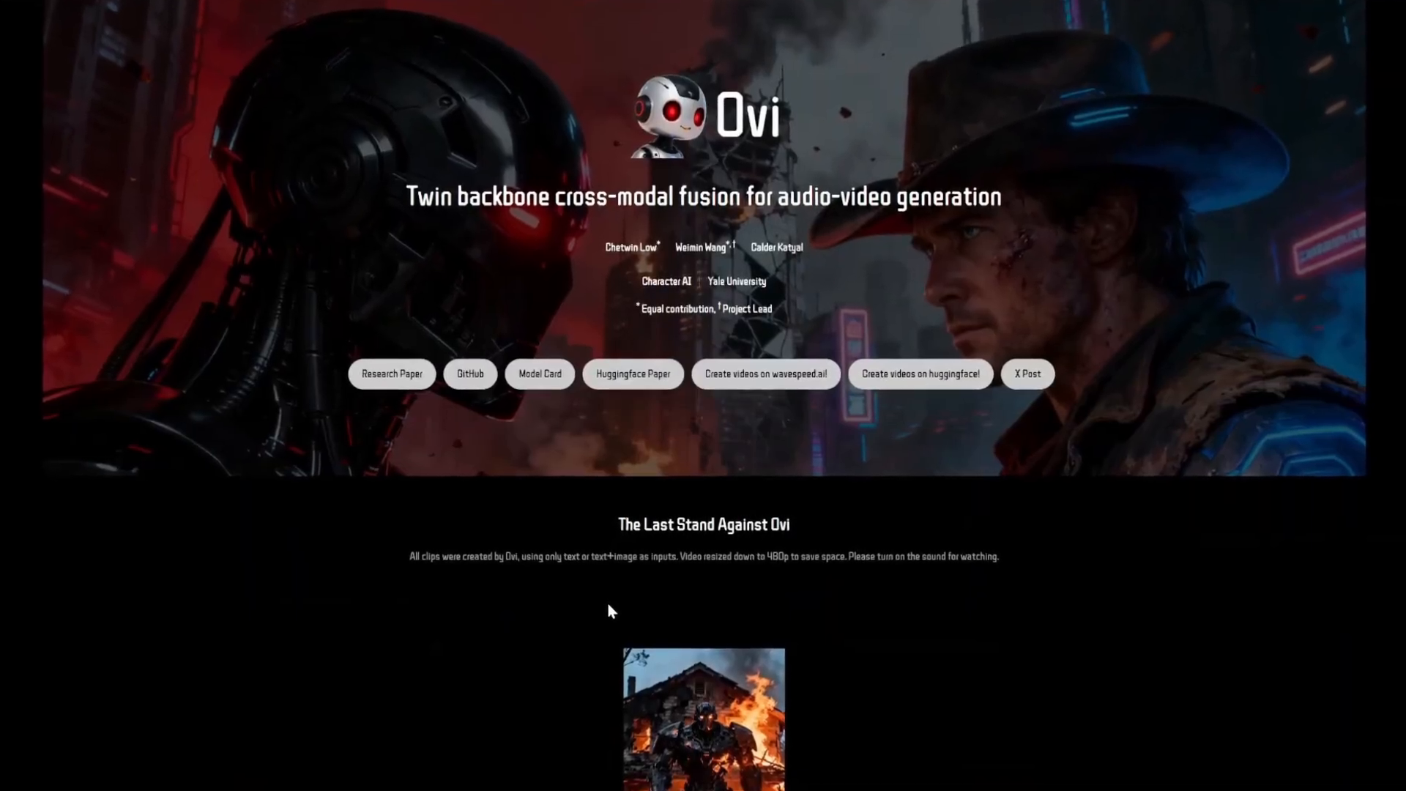
pyautogui.click(764, 374)
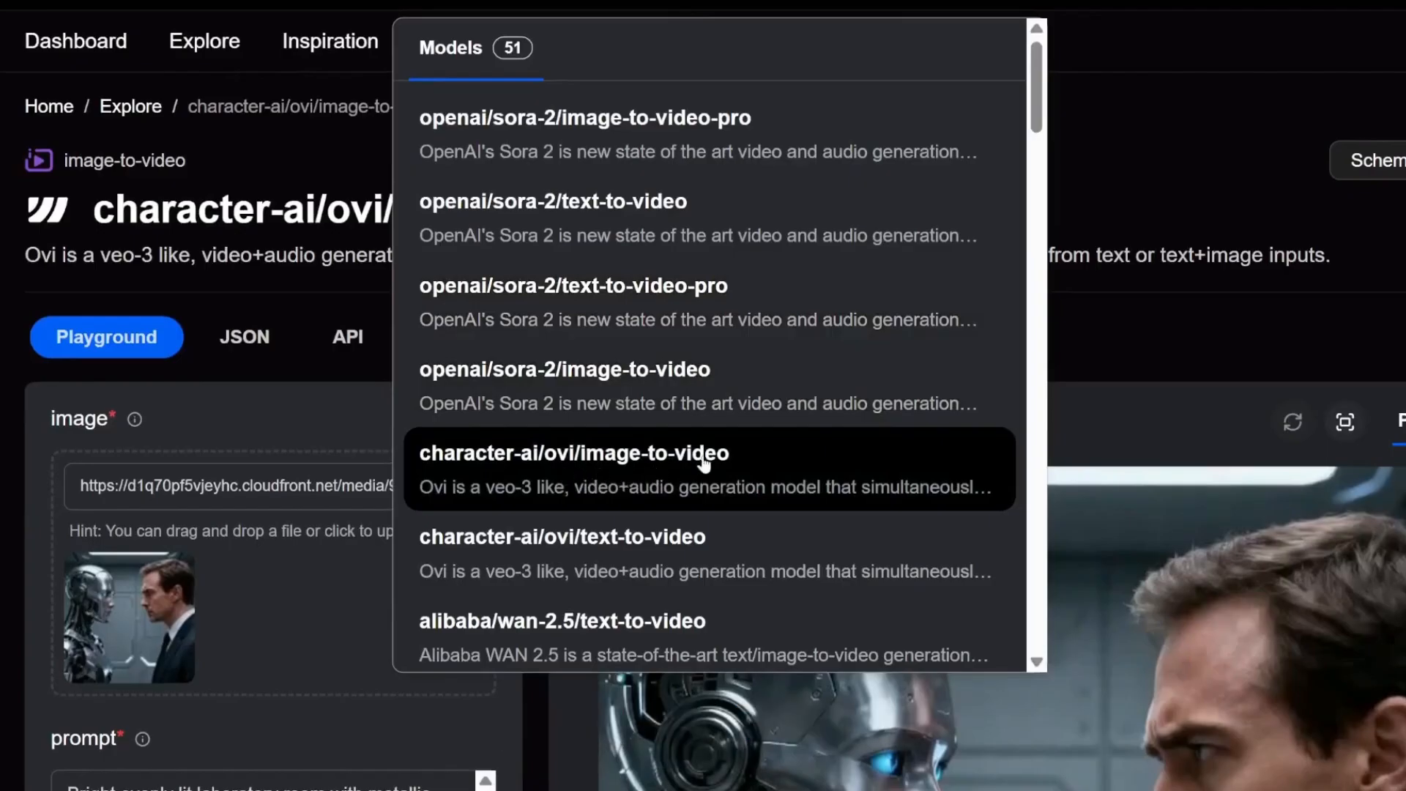
pyautogui.moveTo(679, 554)
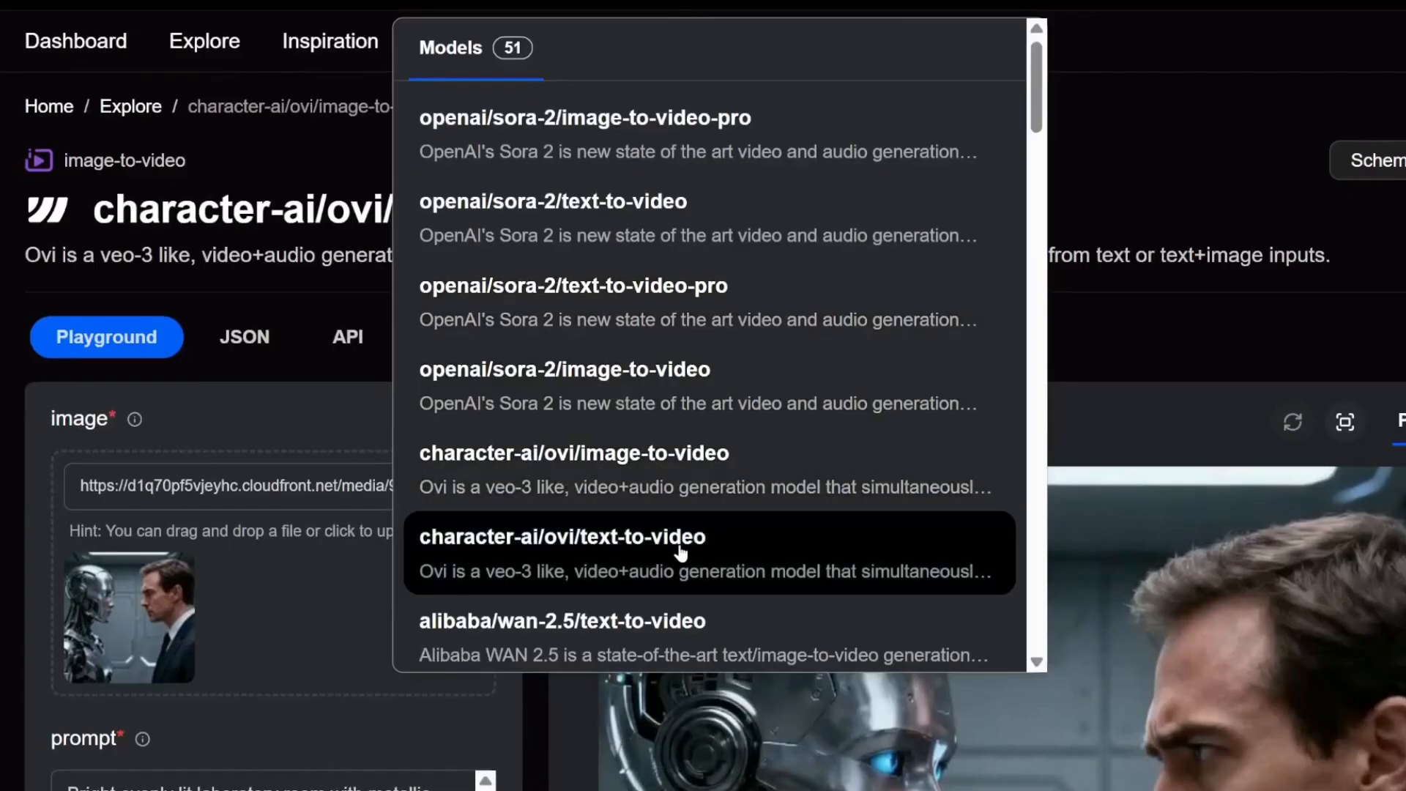
# Step: Select character-ai/ovi/text-to-video from the Models dropdown
pyautogui.click(560, 536)
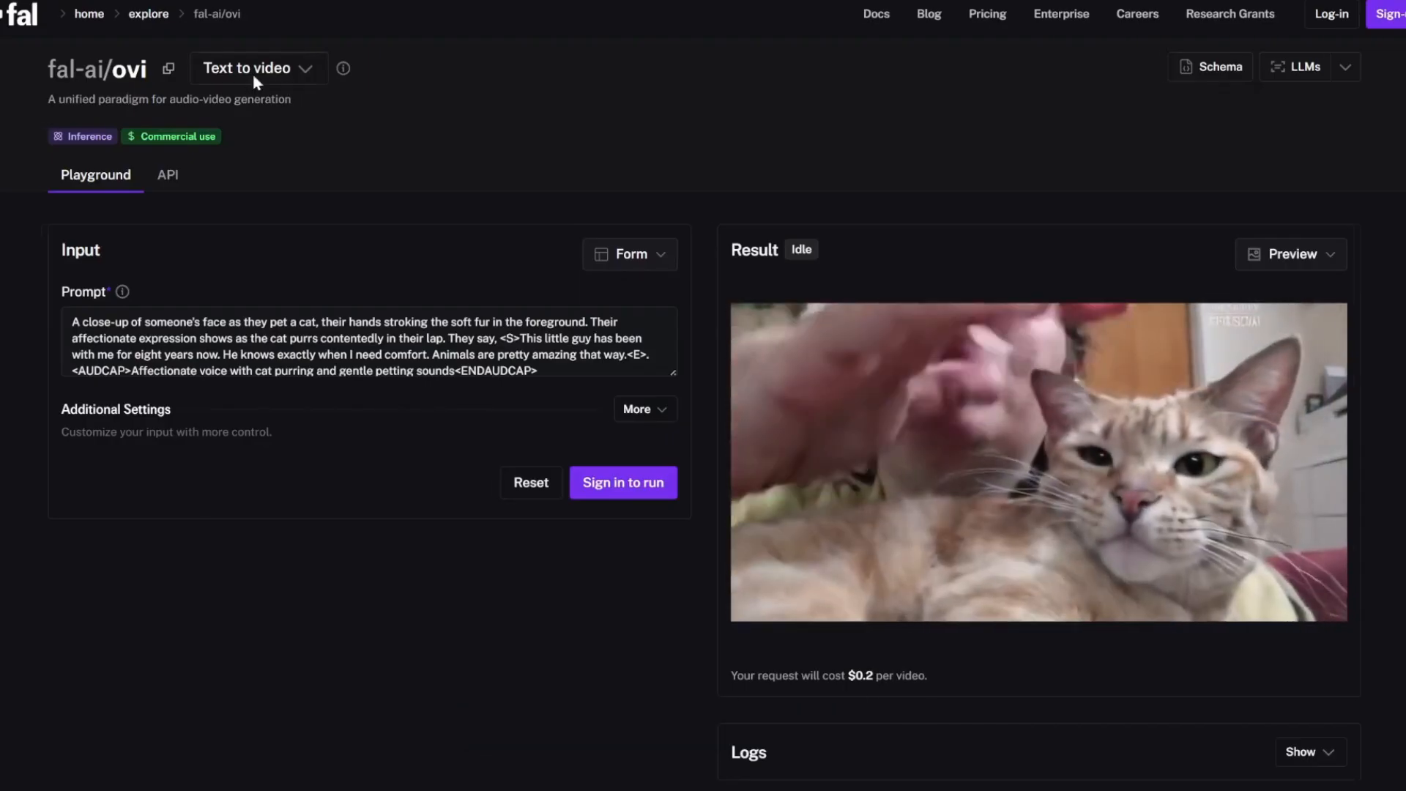
pyautogui.click(256, 68)
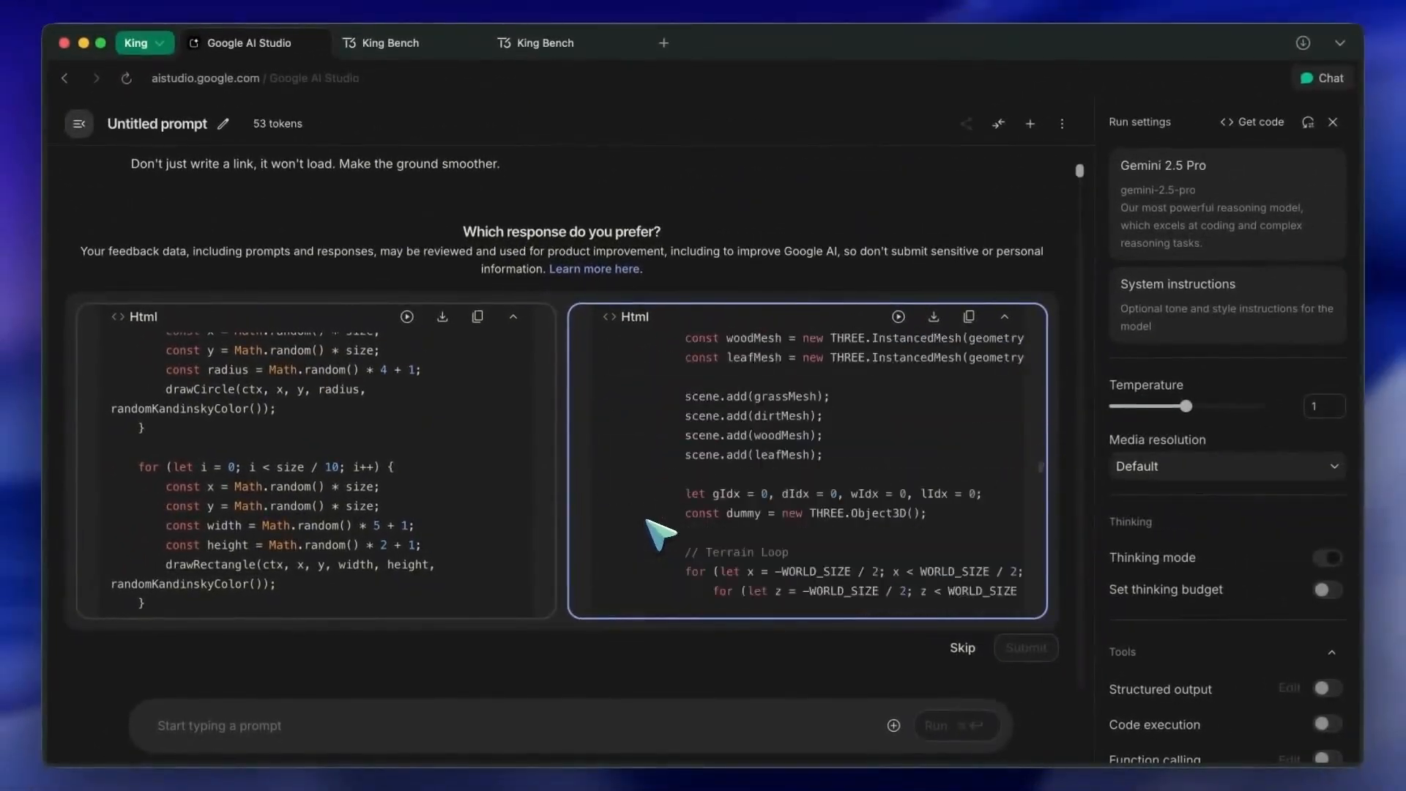
pyautogui.scroll(-3)
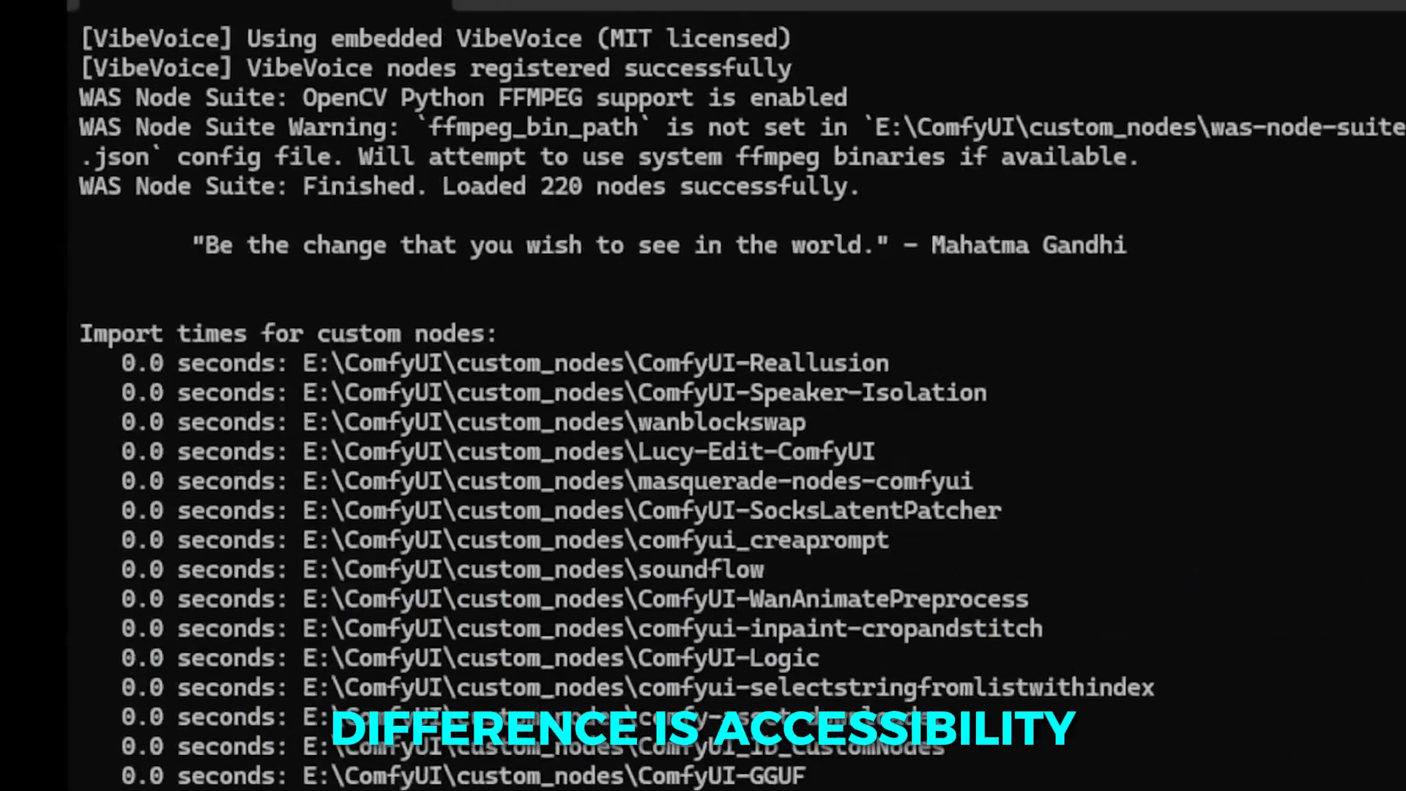
pyautogui.scroll(-3)
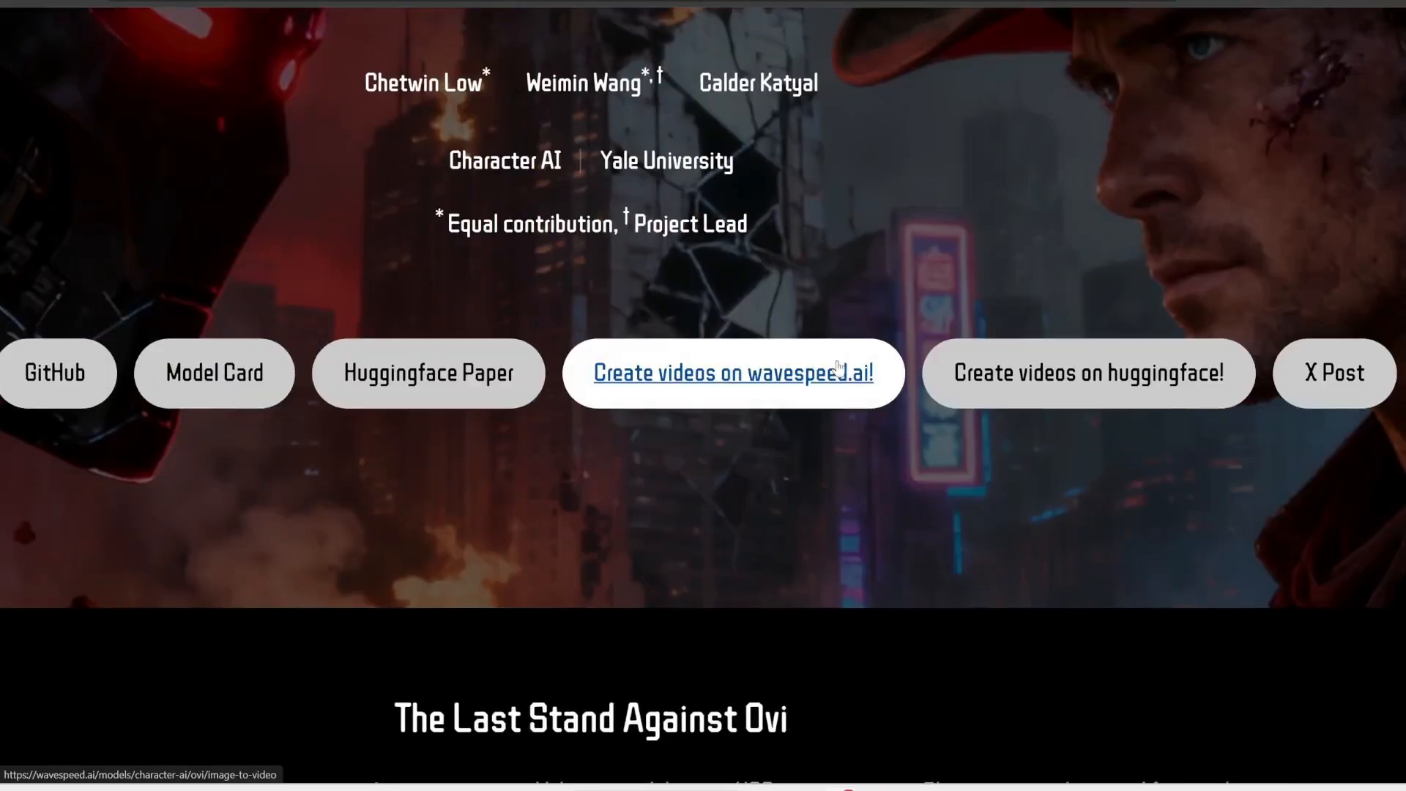
# Step: Reach the ComfyUI-Ovi GitHub README via the WaveSpeedAI and GitHub buttons, down to the example workflow image
pyautogui.click(732, 372)
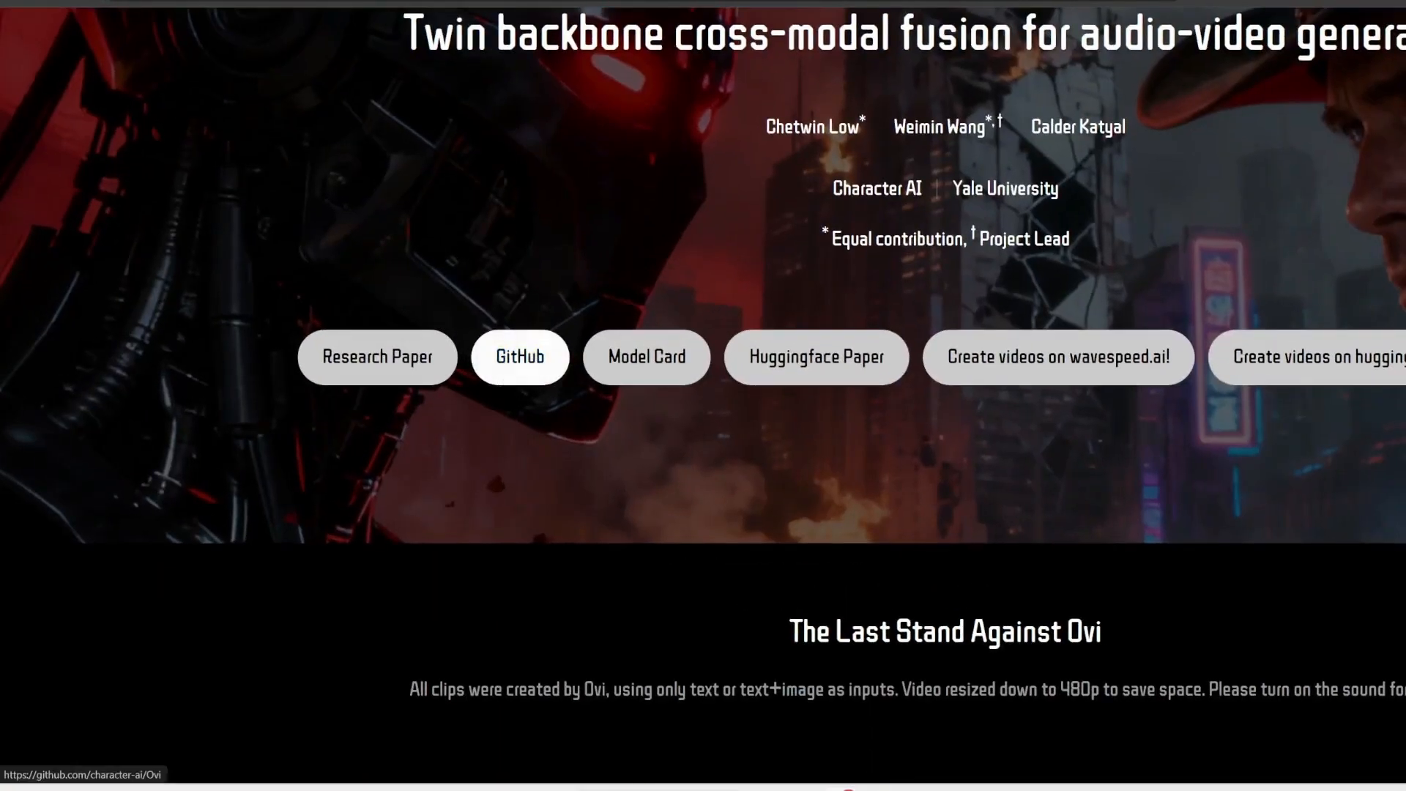
pyautogui.click(519, 357)
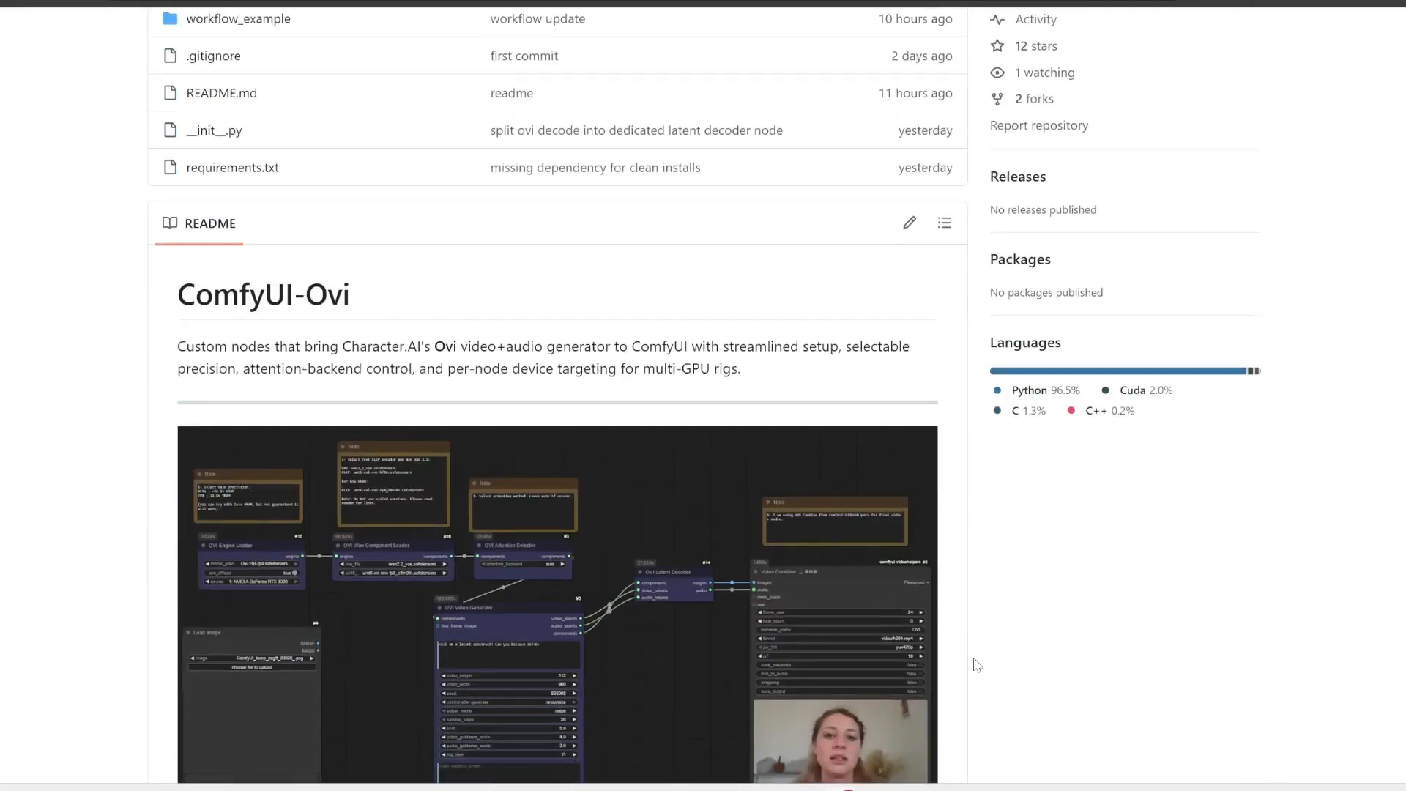
pyautogui.scroll(-3)
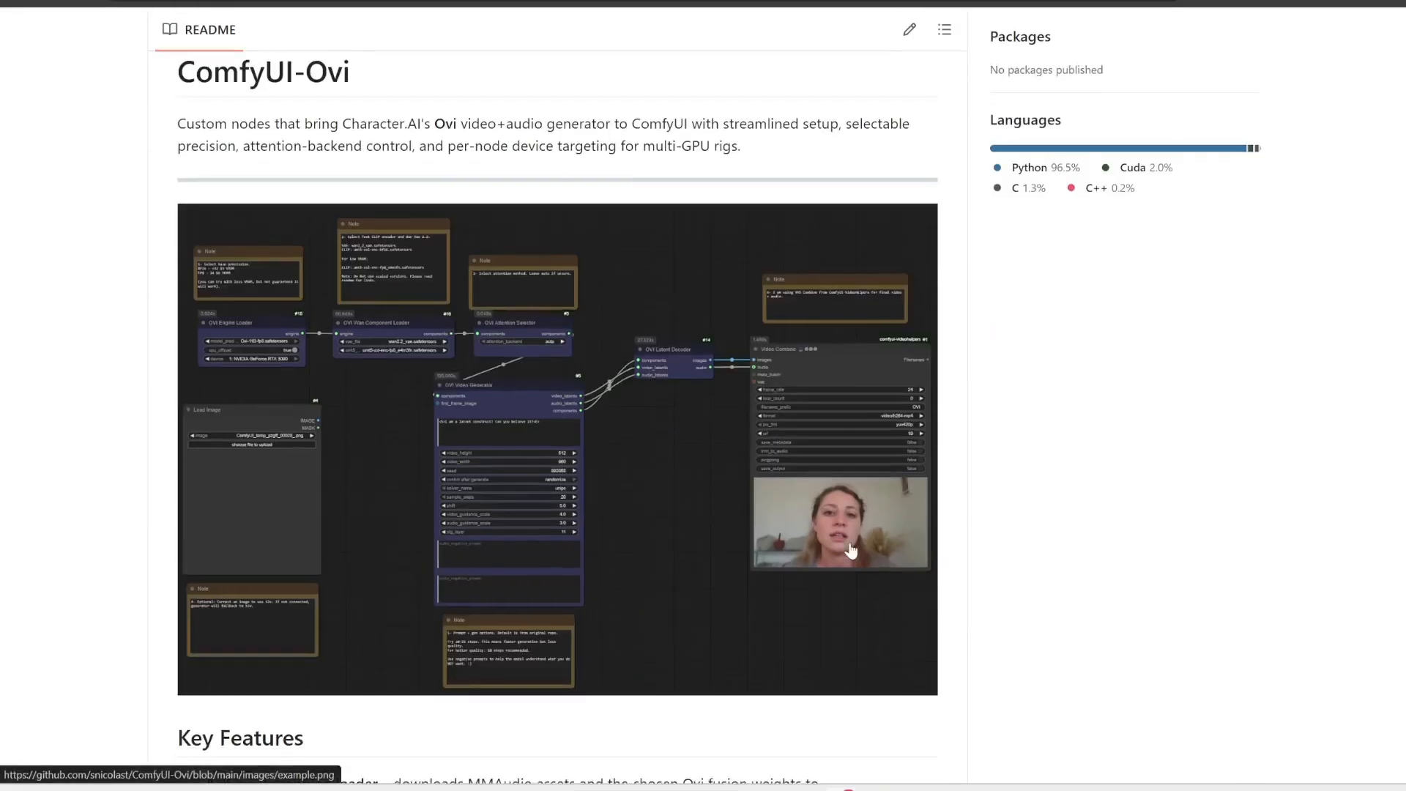
pyautogui.scroll(-3)
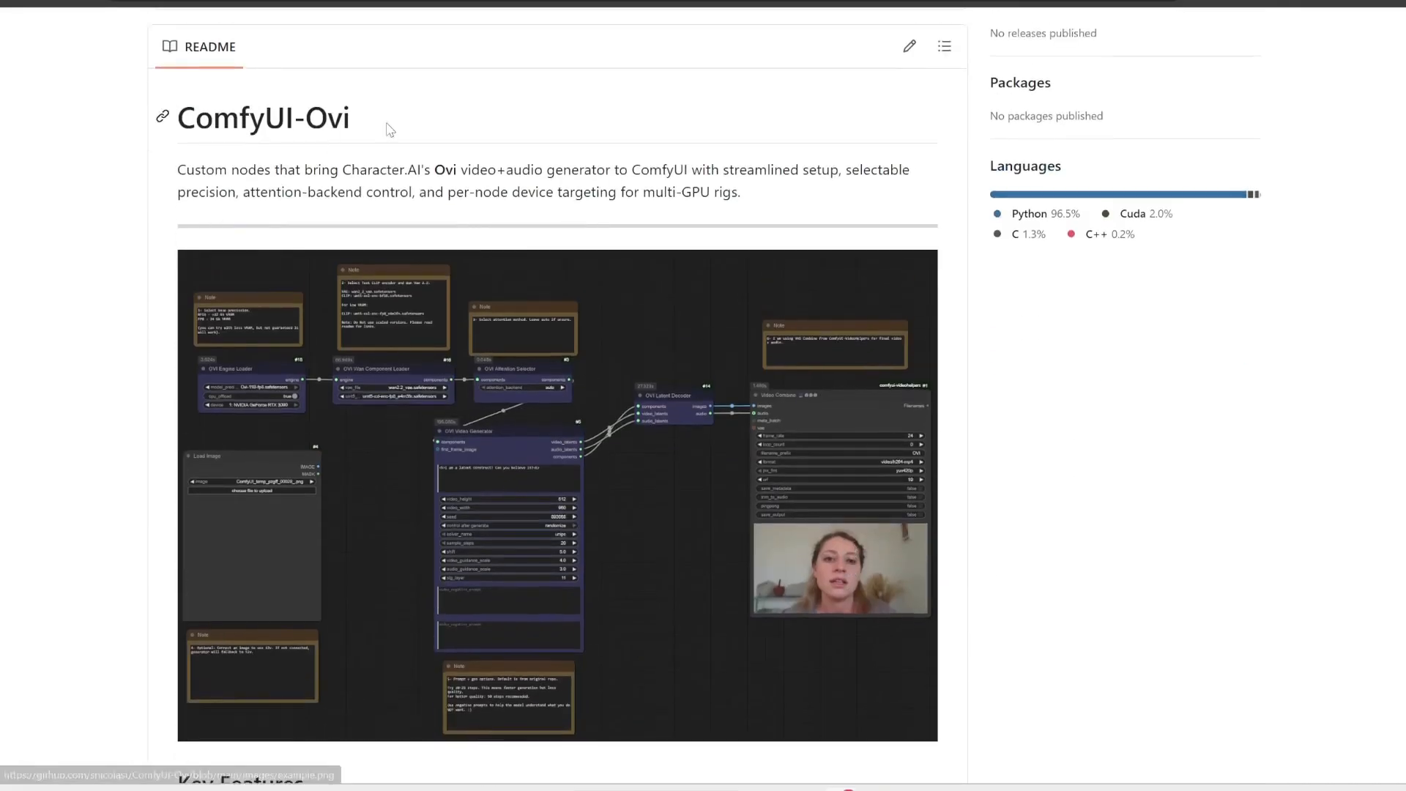
# Step: Play the five-second Ovi clip of a woman in a green dress on a city street
pyautogui.click(840, 570)
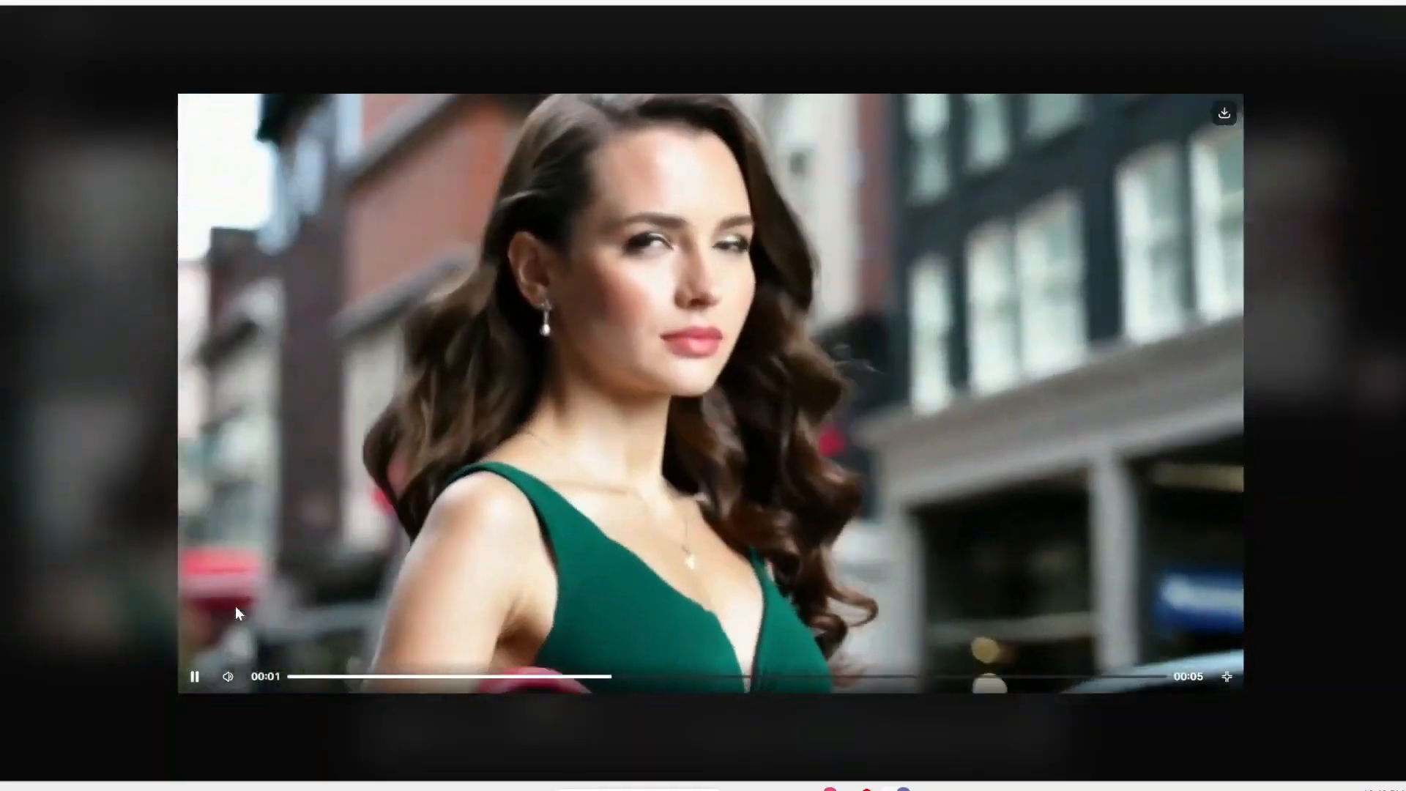
pyautogui.click(697, 750)
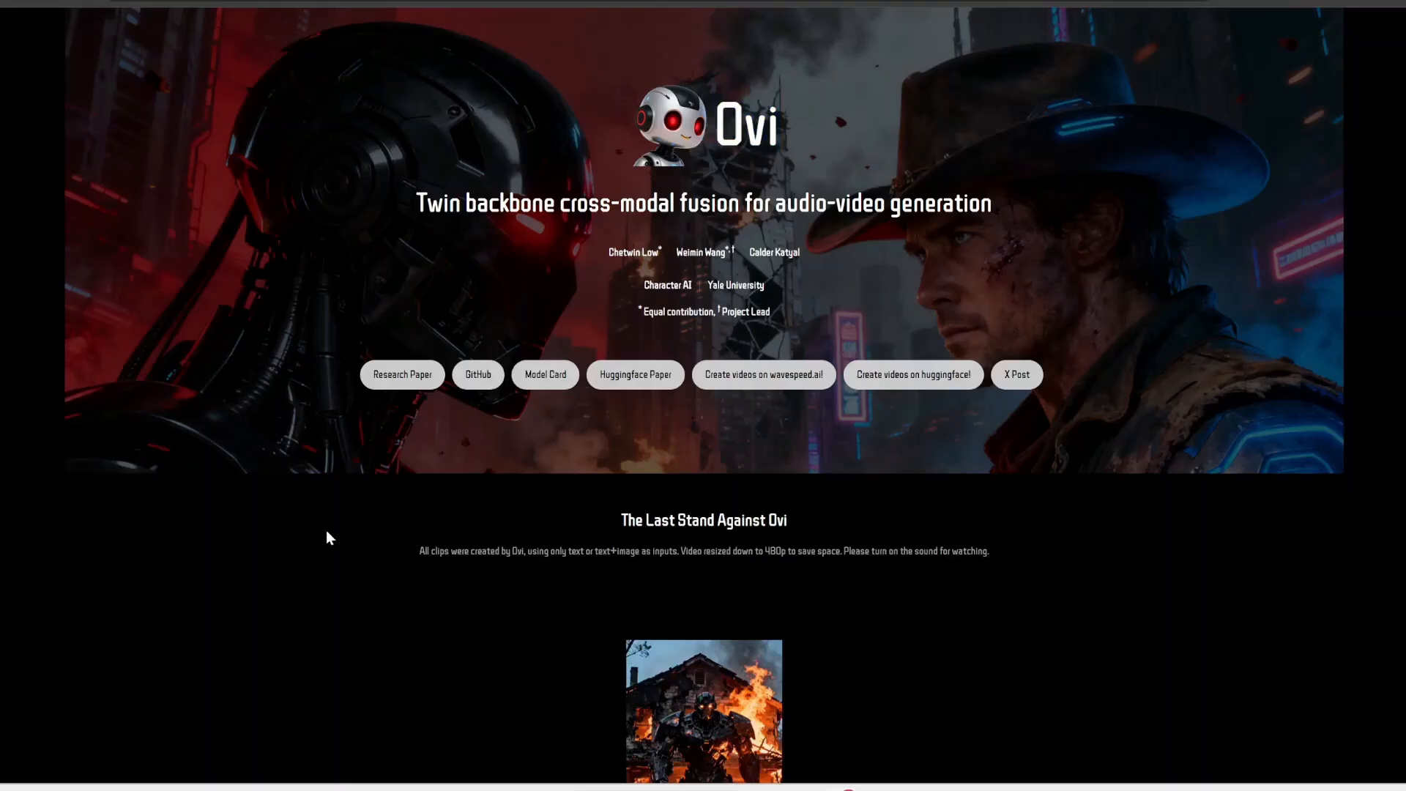
# Step: Browse the TI2AV human-centric clips, reveal the podcaster prompt and play the two-women-in-a-car clip
pyautogui.scroll(-3)
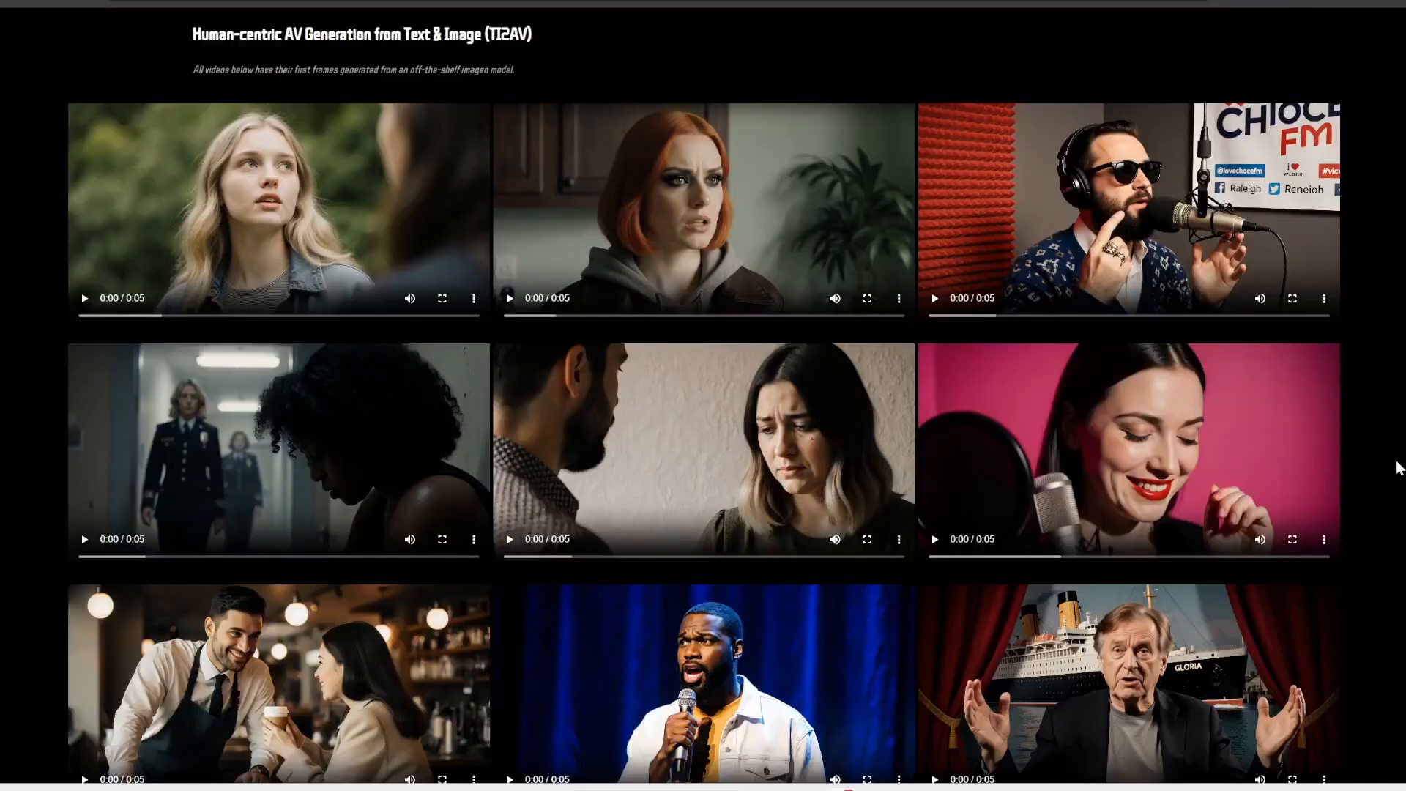
pyautogui.click(1126, 208)
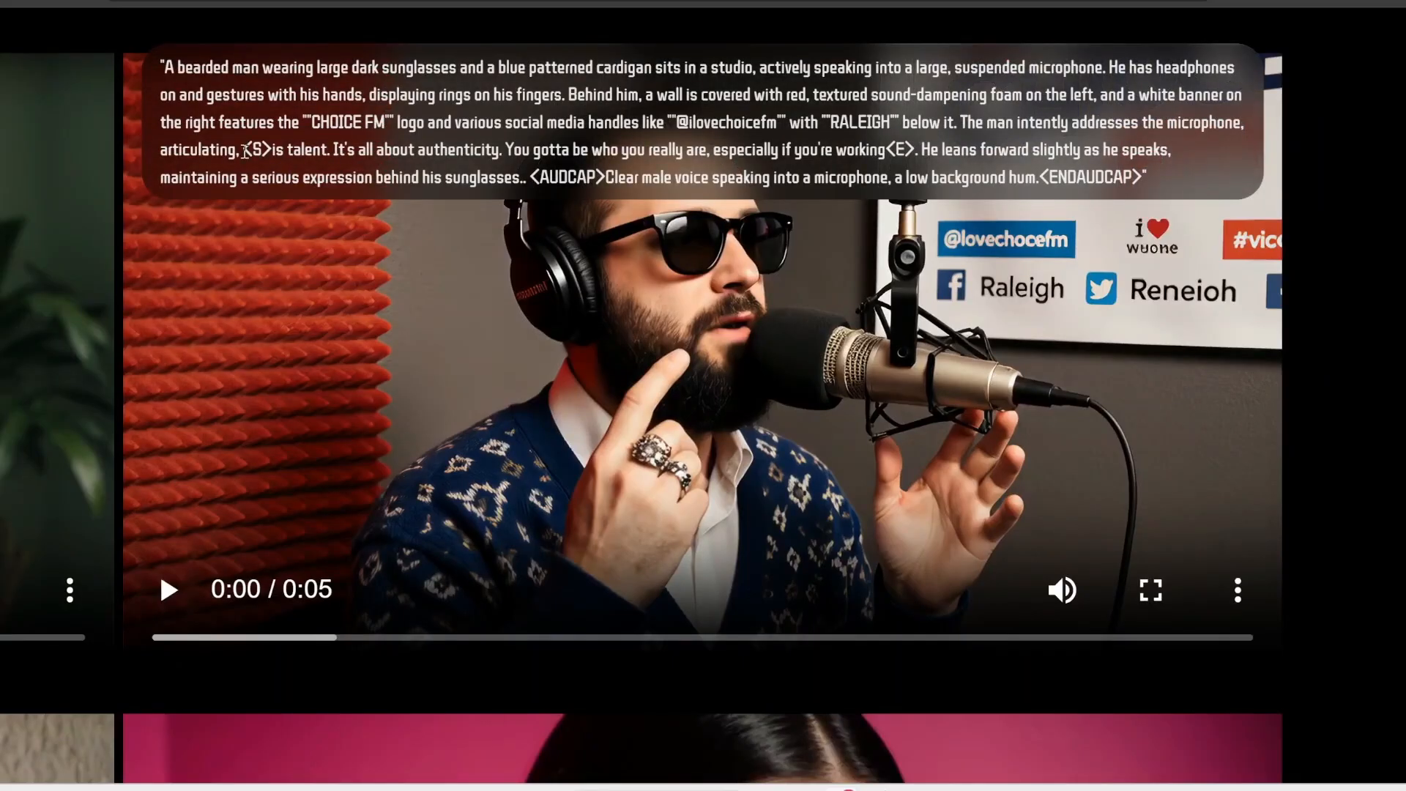
pyautogui.click(169, 589)
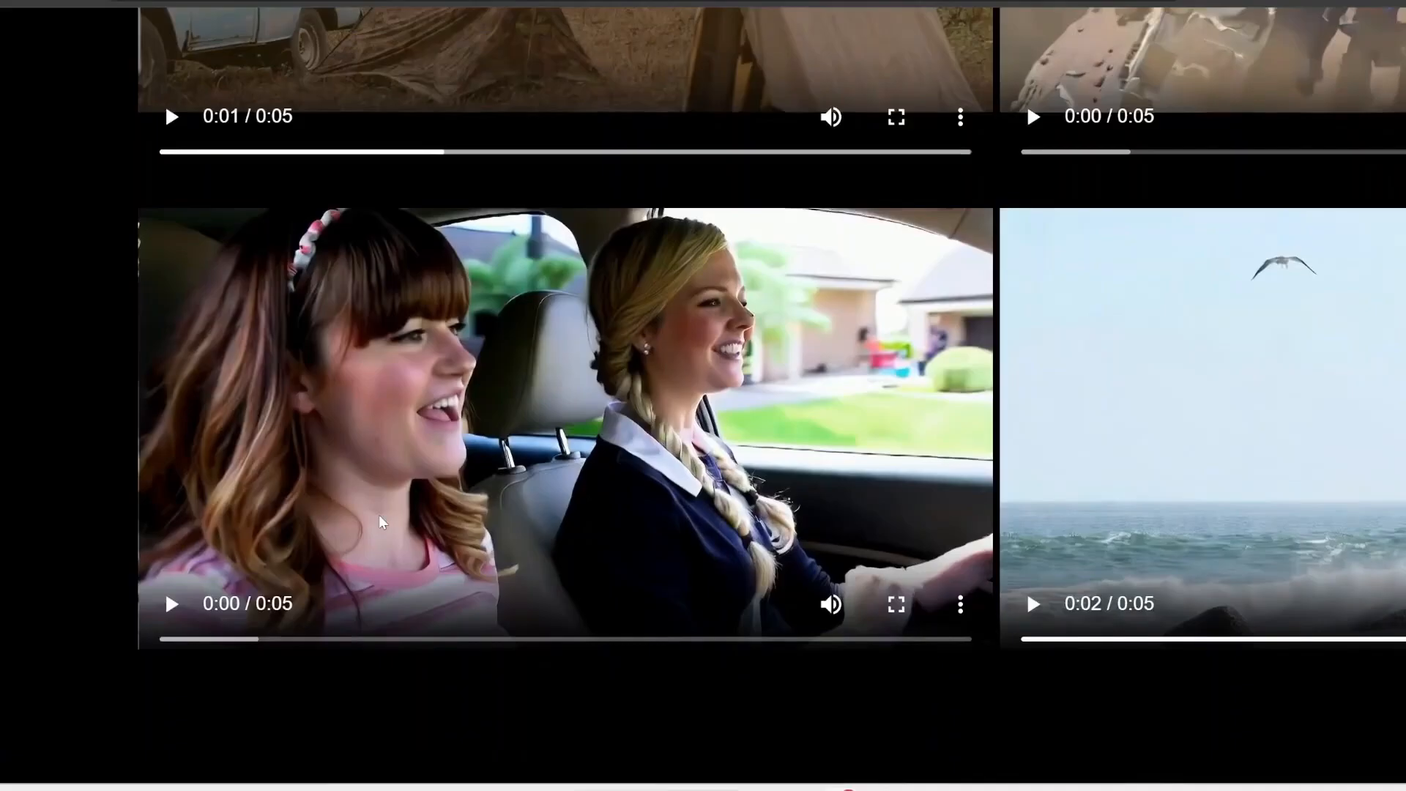
pyautogui.click(895, 604)
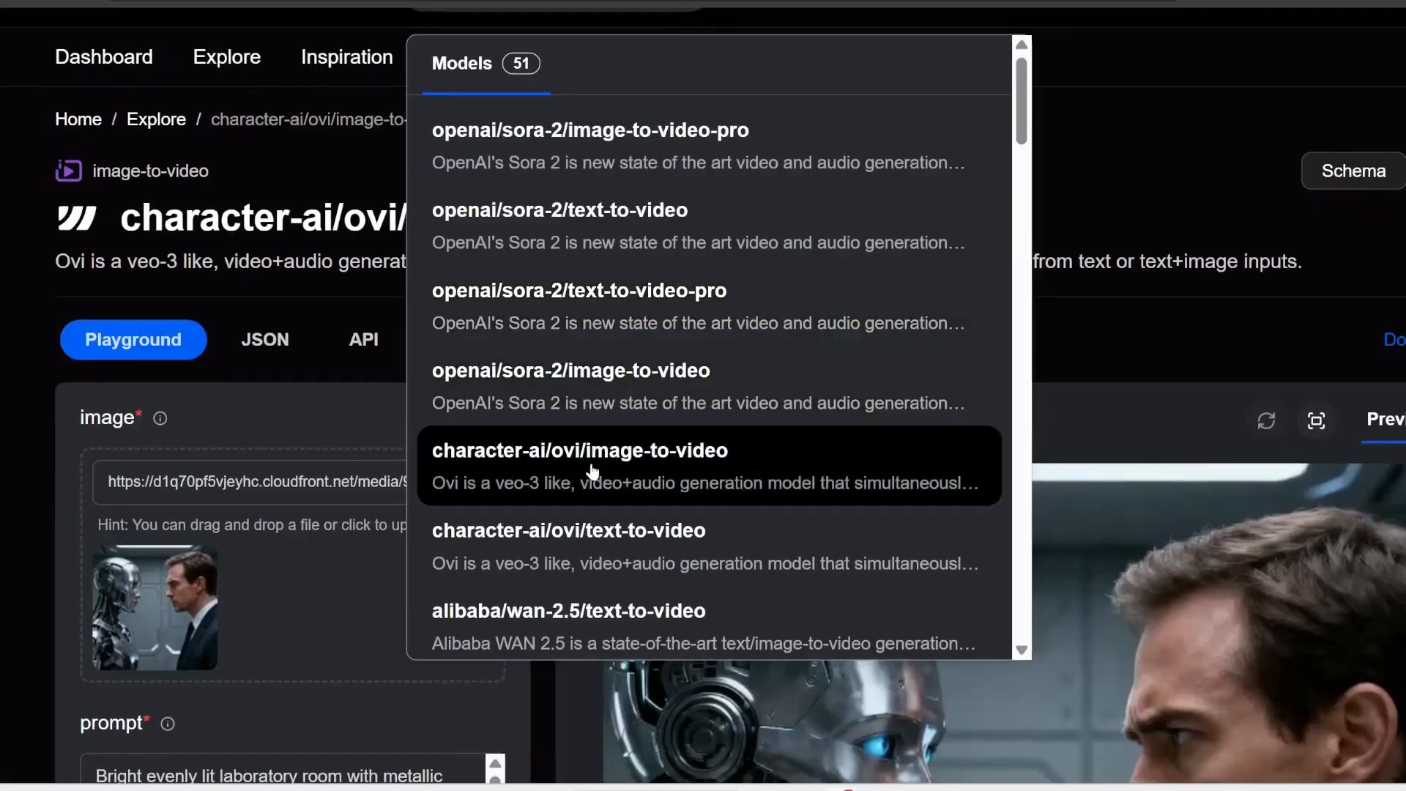
pyautogui.moveTo(679, 544)
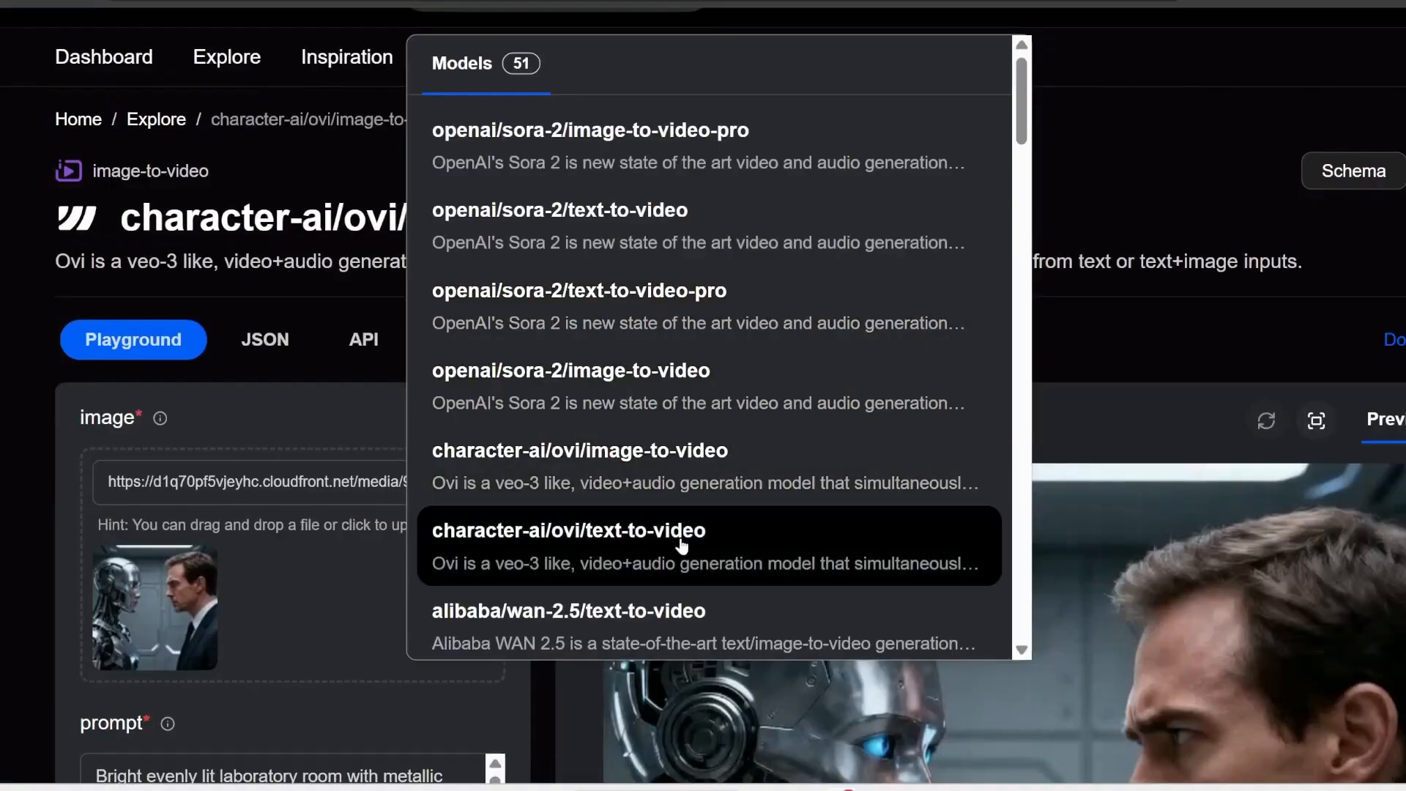